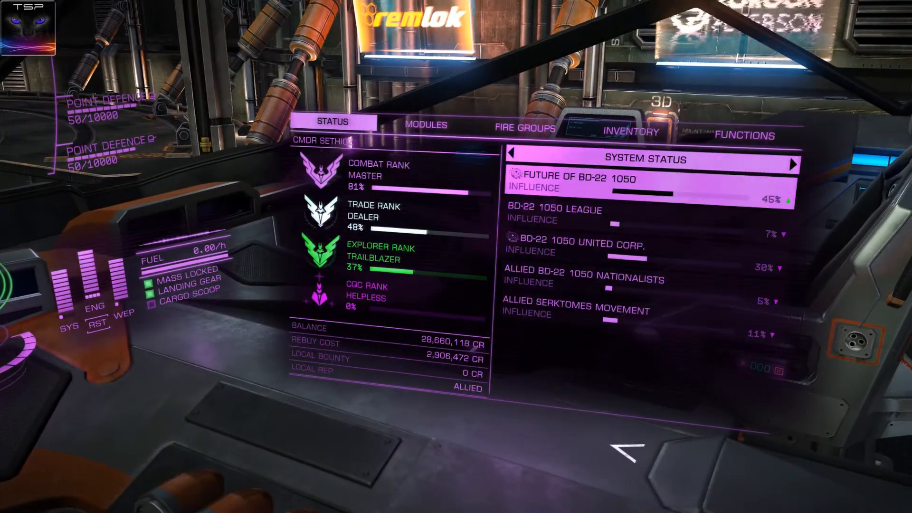
Step: Review the ship panel's MODULES and FIRE GROUPS lists, ending on the FUNCTIONS settings
{"action": "left_click", "coordinate": [428, 124]}
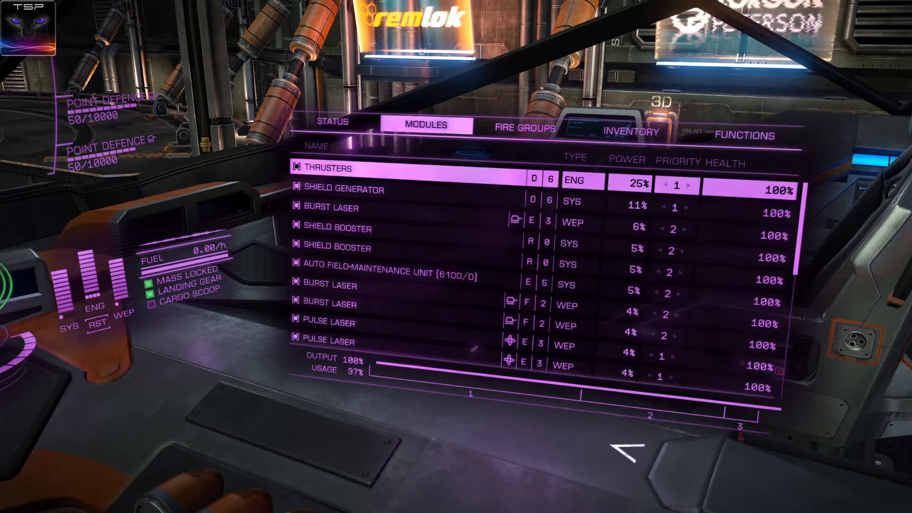
{"action": "left_click", "coordinate": [523, 127]}
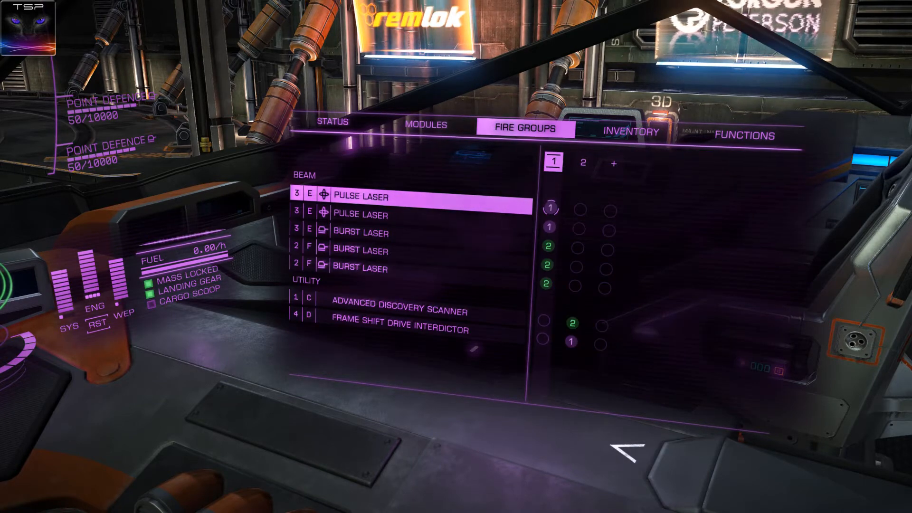
{"action": "left_click", "coordinate": [630, 129]}
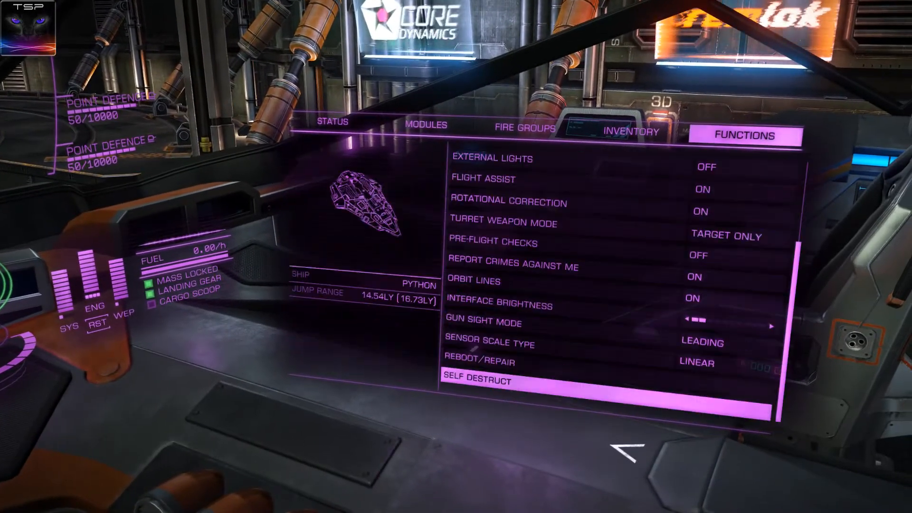
{"action": "key", "text": "up"}
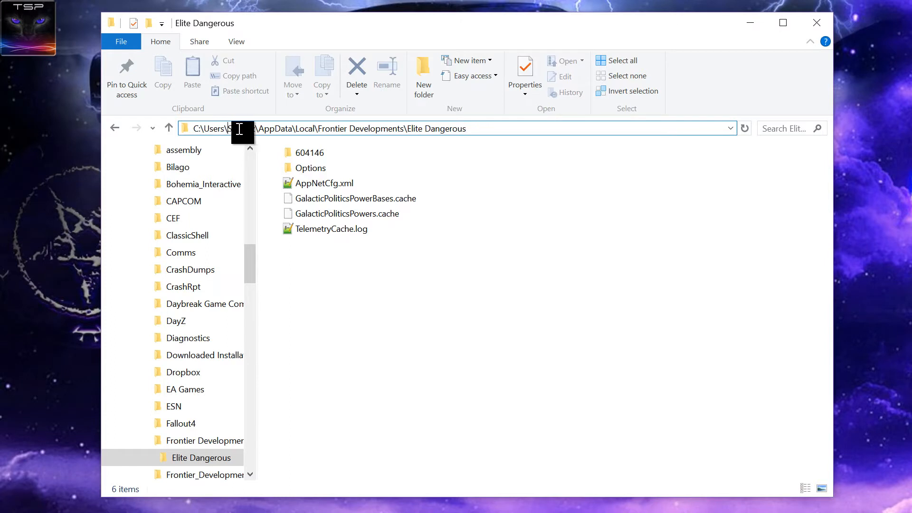
Step: Enter the Options folder and open GraphicsConfigurationOverride.xml in Notepad++
{"action": "double_click", "coordinate": [241, 128]}
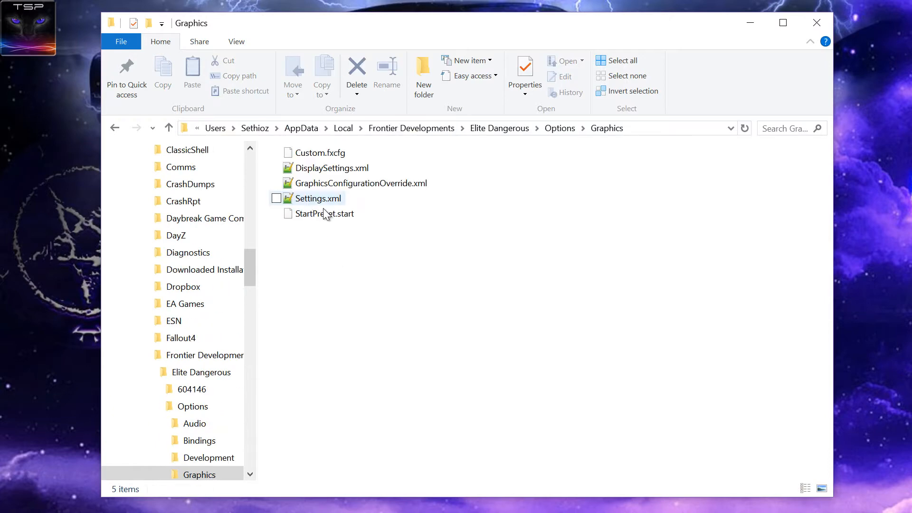
{"action": "mouse_move", "coordinate": [399, 190]}
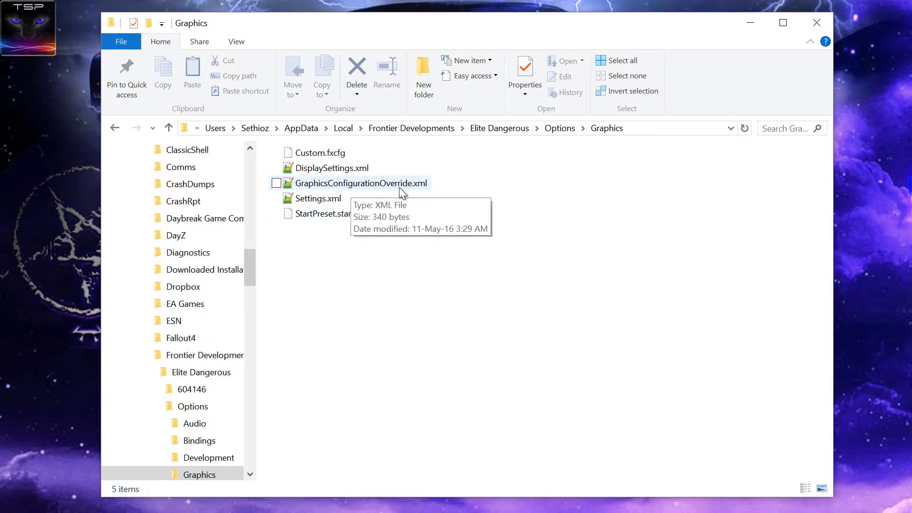
{"action": "left_click", "coordinate": [361, 183]}
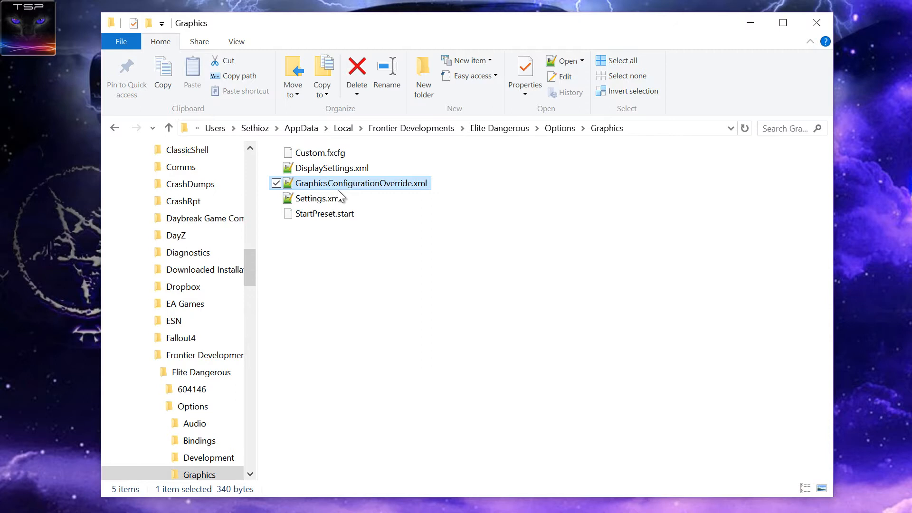
{"action": "mouse_move", "coordinate": [422, 193]}
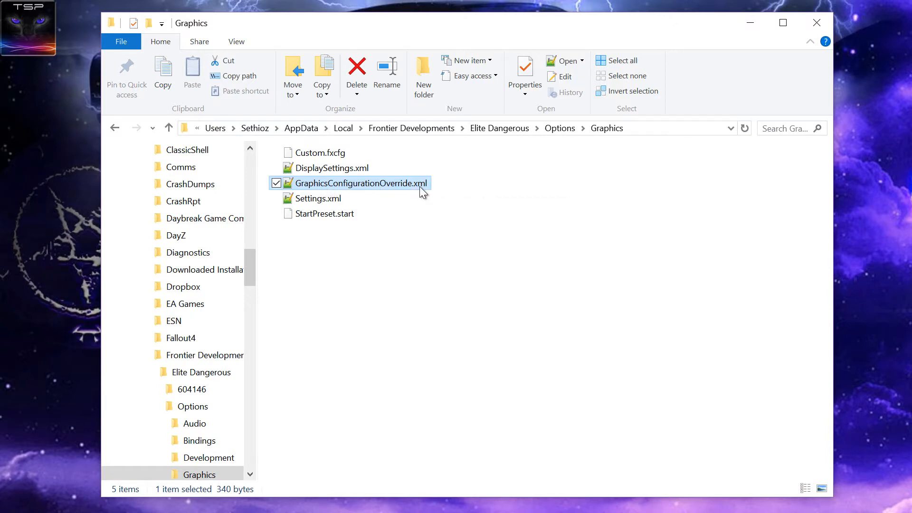
{"action": "left_click", "coordinate": [359, 183]}
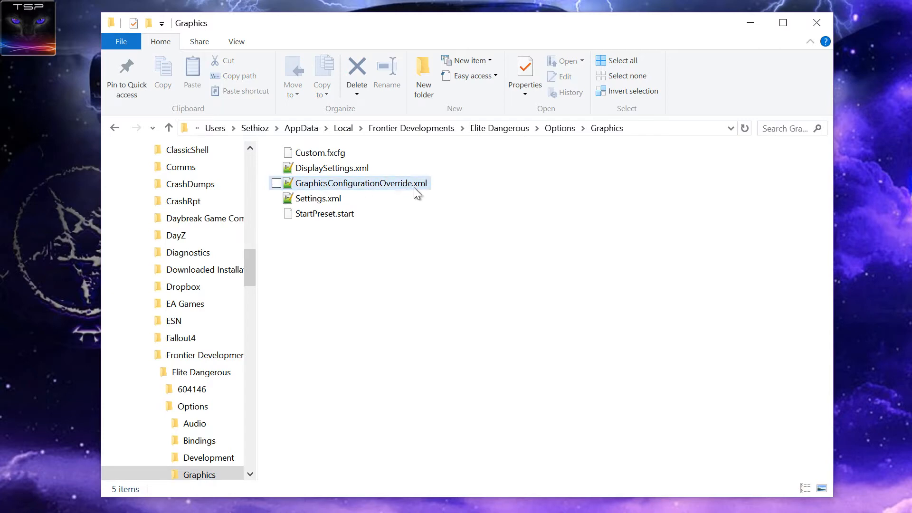
{"action": "left_click", "coordinate": [359, 182]}
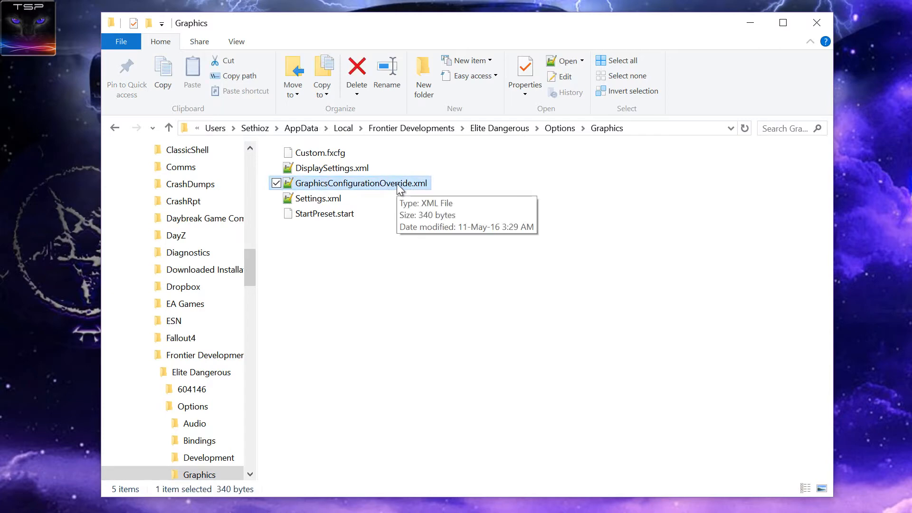
{"action": "double_click", "coordinate": [360, 183]}
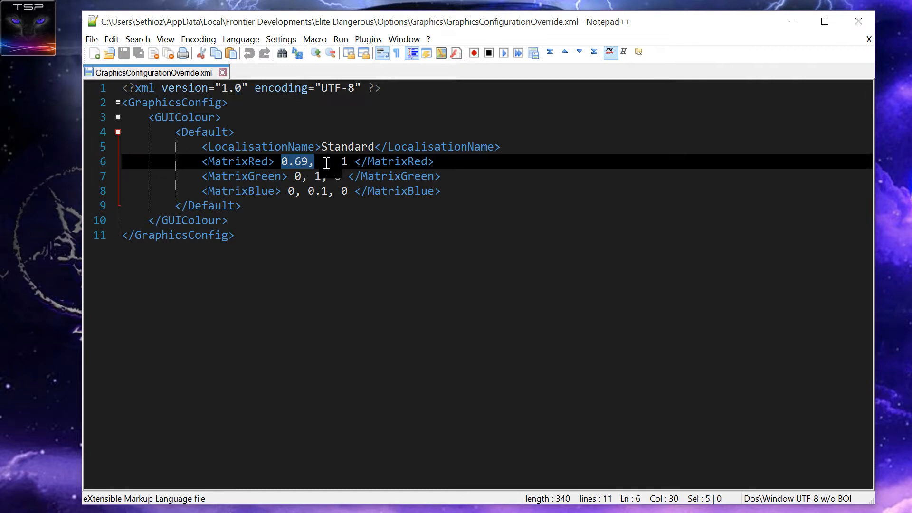
Step: Highlight the MatrixRed, MatrixGreen and MatrixBlue lines, then clear the selection
{"action": "left_click_drag", "start_coordinate": [326, 161], "coordinate": [336, 204]}
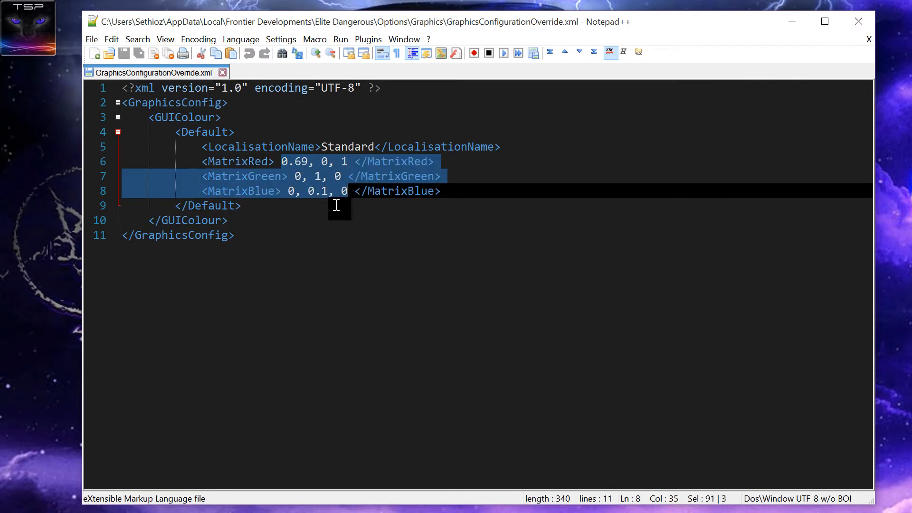
{"action": "left_click", "coordinate": [440, 191]}
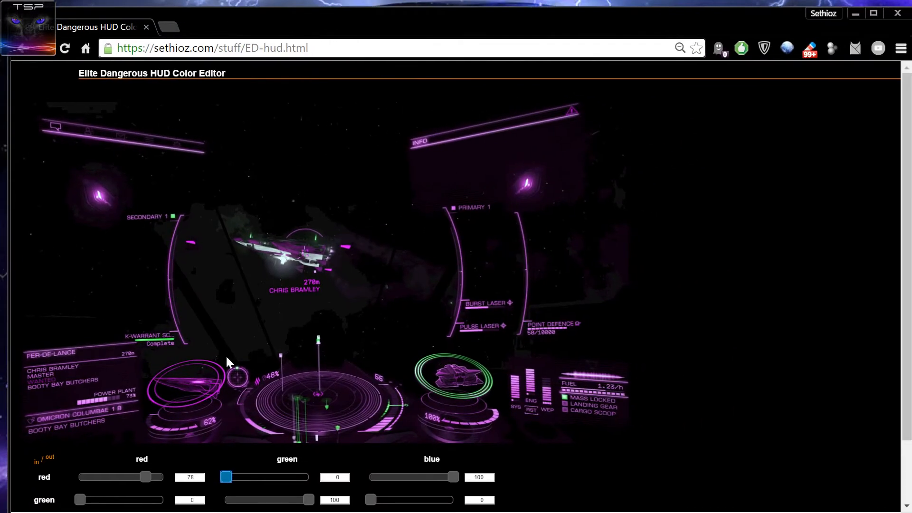
{"action": "mouse_move", "coordinate": [215, 257]}
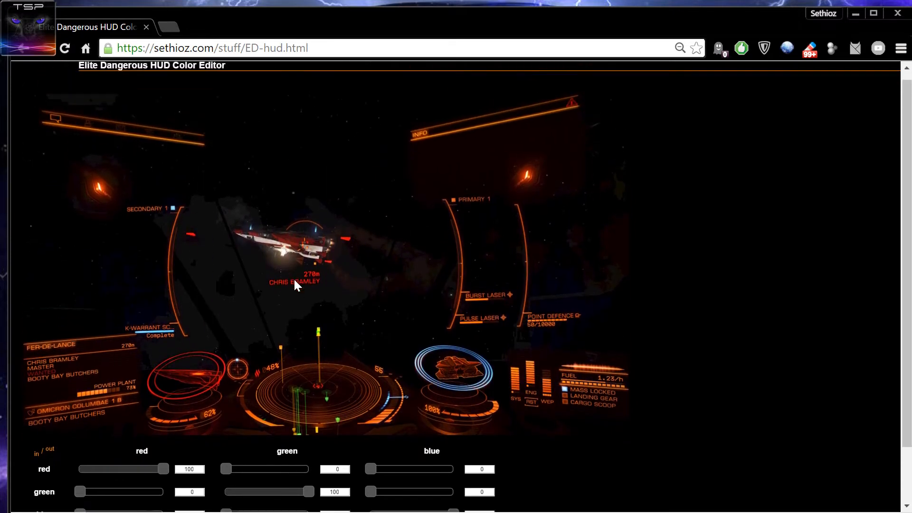
Step: Preview a teal HUD (red-to-red 16) and a pink HUD (blue added to red), restoring orange each time
{"action": "left_click_drag", "start_coordinate": [163, 469], "coordinate": [92, 404]}
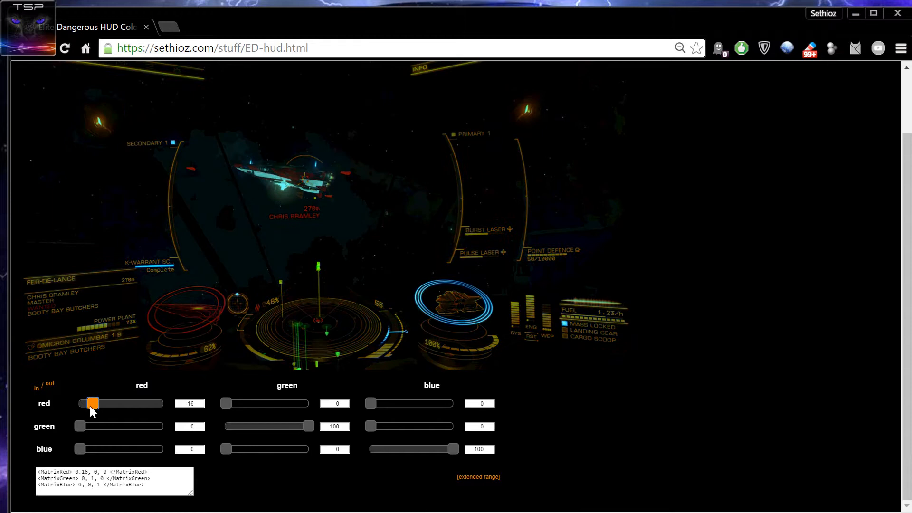
{"action": "left_click_drag", "start_coordinate": [92, 404], "coordinate": [164, 403]}
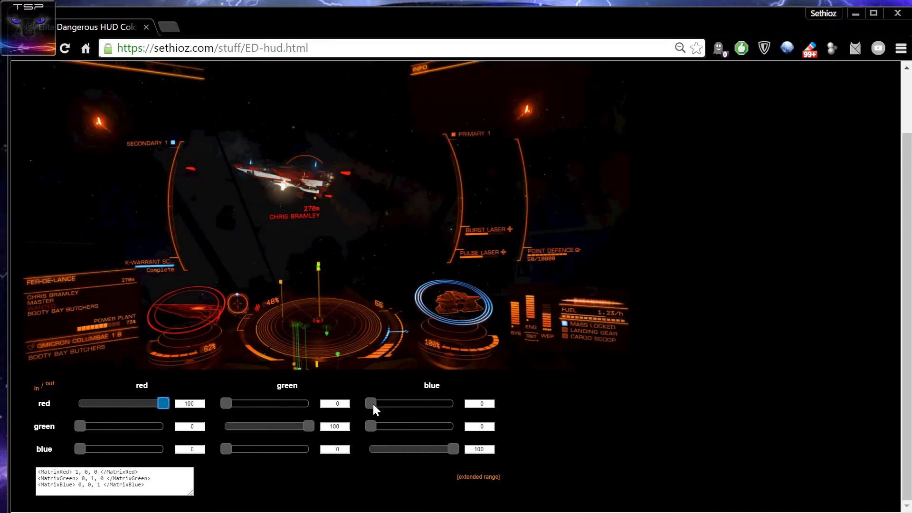
{"action": "left_click_drag", "start_coordinate": [370, 403], "coordinate": [454, 403]}
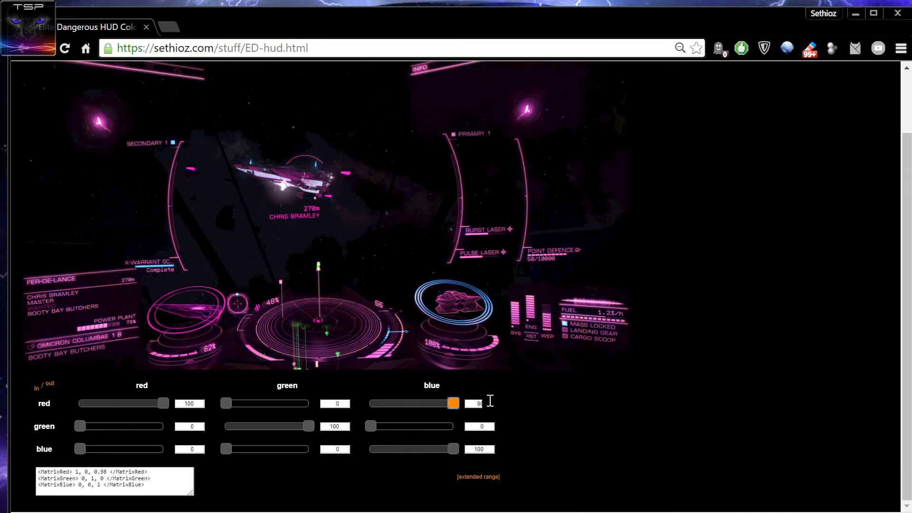
{"action": "left_click_drag", "start_coordinate": [453, 403], "coordinate": [370, 403]}
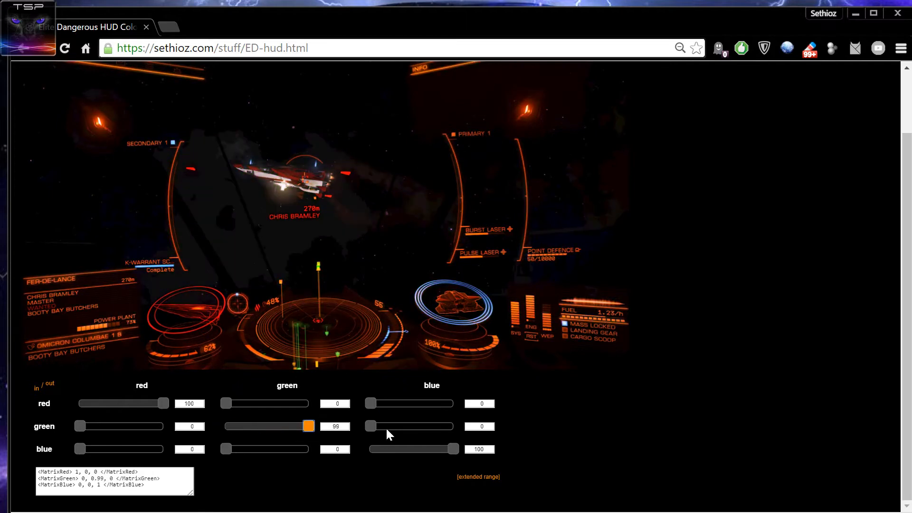
Step: Preview a green HUD with red-to-red at 1, then restore the red row to 100, 0, 0
{"action": "left_click_drag", "start_coordinate": [162, 403], "coordinate": [80, 403]}
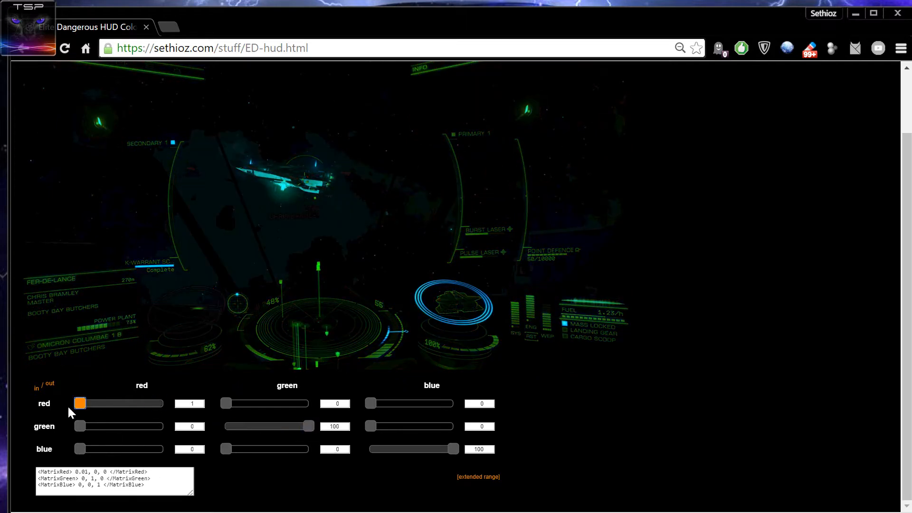
{"action": "left_click_drag", "start_coordinate": [79, 403], "coordinate": [161, 403]}
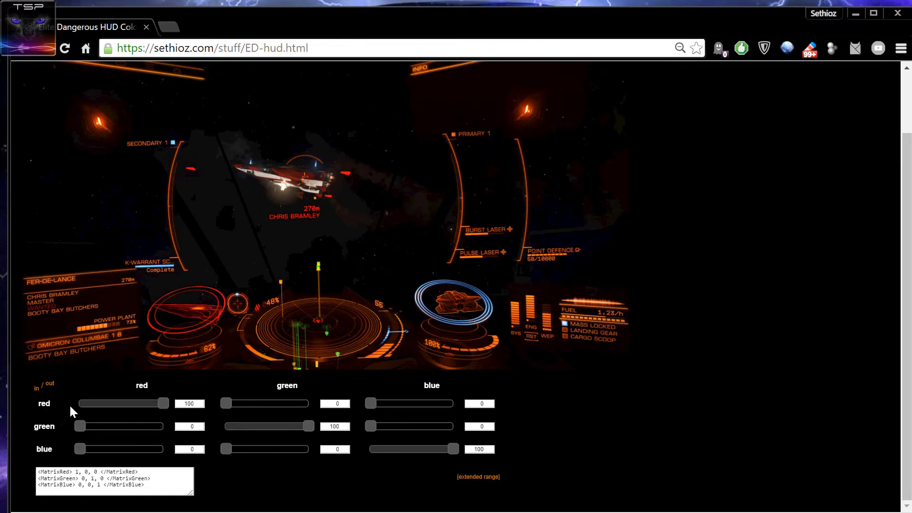
{"action": "left_click_drag", "start_coordinate": [165, 403], "coordinate": [161, 403]}
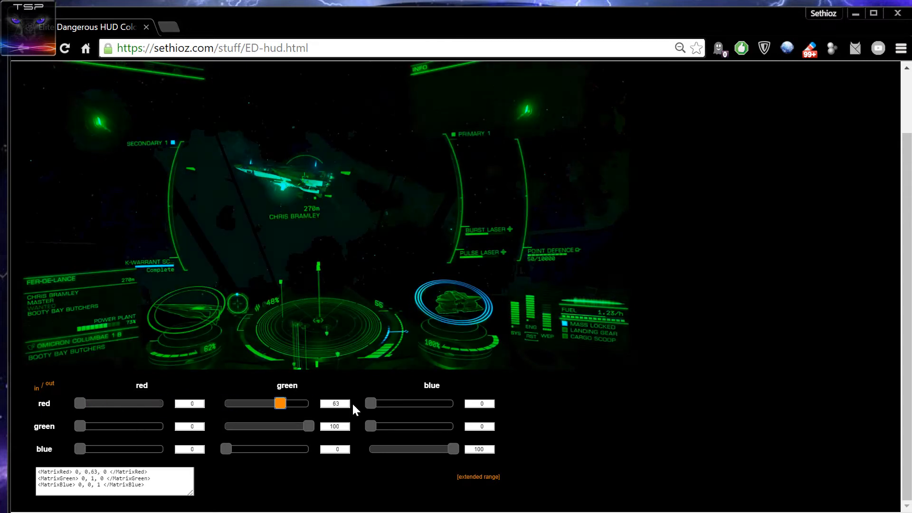
Step: Mix the red channel into blue and green outputs, then settle on matrix rows red 1,0,0, green 0,0,0
{"action": "left_click_drag", "start_coordinate": [280, 402], "coordinate": [225, 402]}
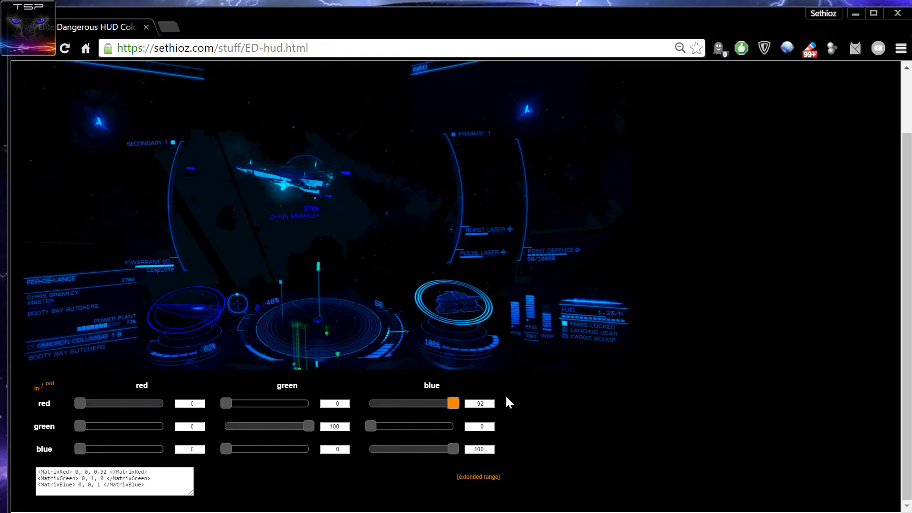
{"action": "left_click_drag", "start_coordinate": [453, 403], "coordinate": [163, 403]}
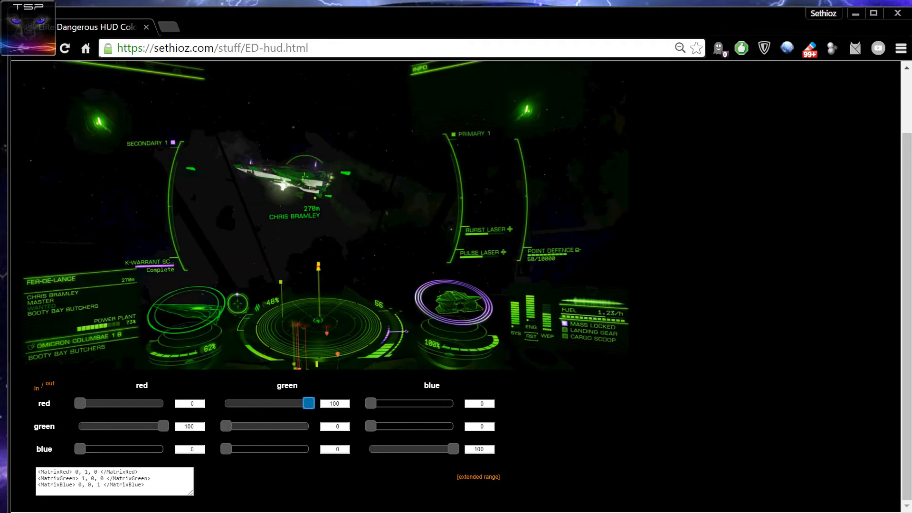
{"action": "mouse_move", "coordinate": [321, 344]}
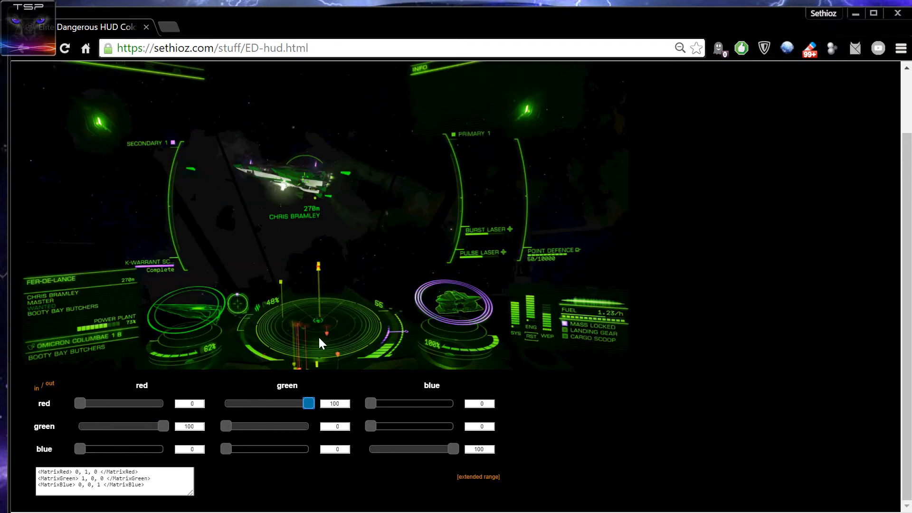
{"action": "left_click_drag", "start_coordinate": [309, 402], "coordinate": [225, 402]}
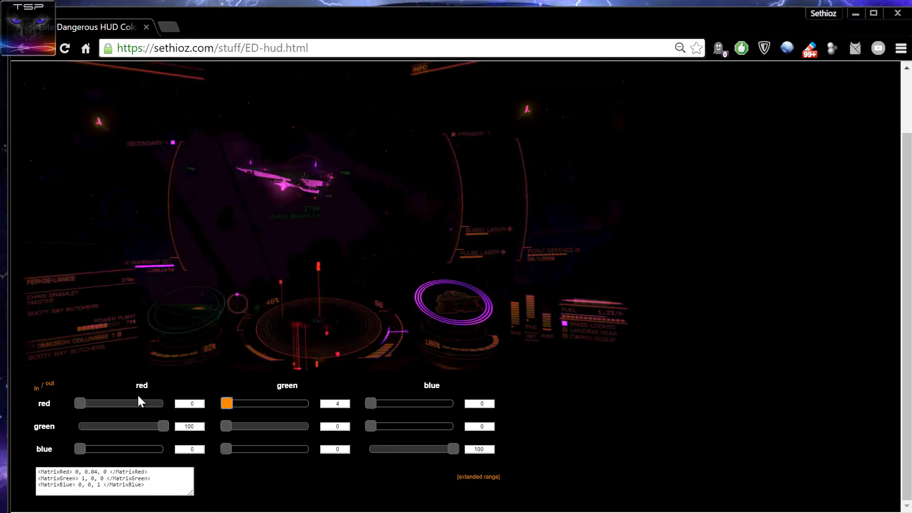
{"action": "left_click_drag", "start_coordinate": [78, 403], "coordinate": [163, 403]}
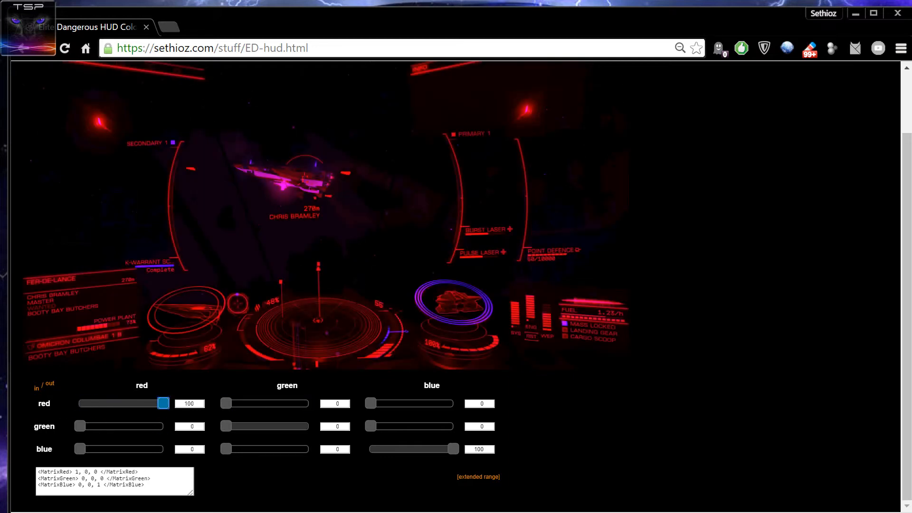
{"action": "left_click_drag", "start_coordinate": [79, 427], "coordinate": [121, 427]}
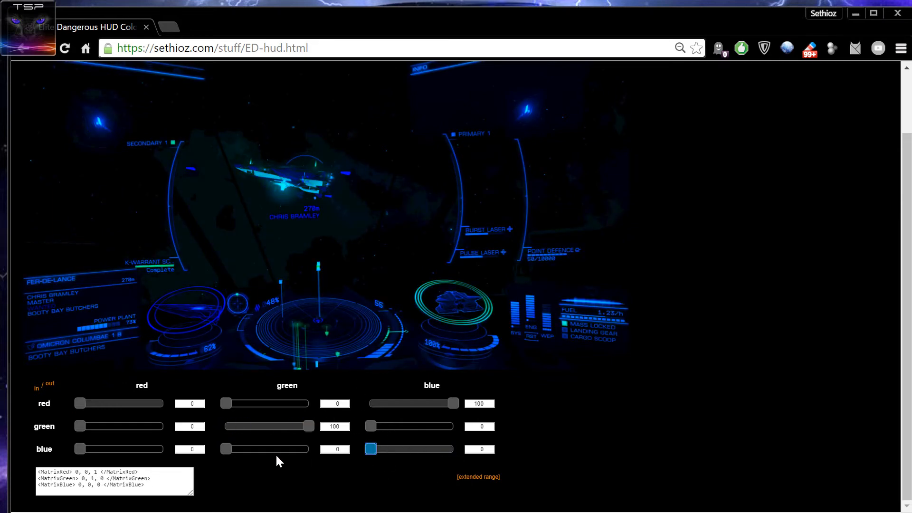
Step: Zero the blue row's blue output so the preview HUD turns blue
{"action": "left_click_drag", "start_coordinate": [371, 449], "coordinate": [163, 449]}
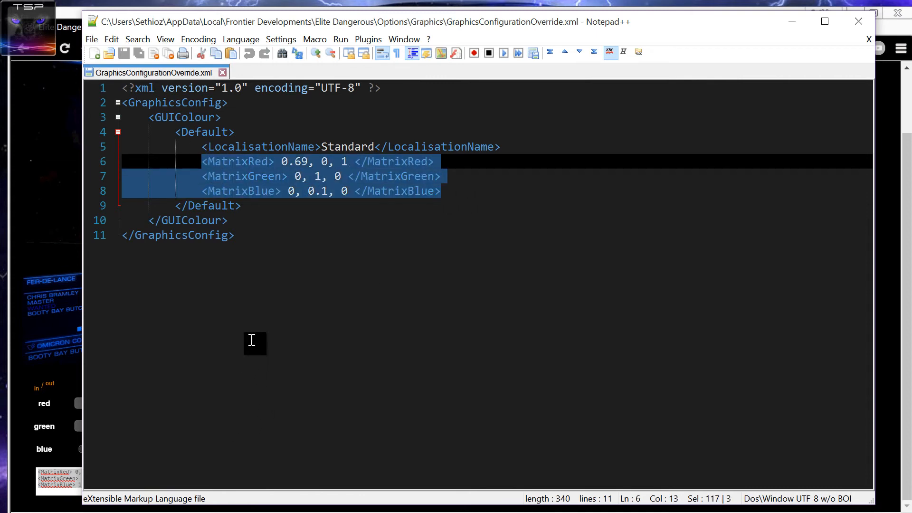
Step: Bring Notepad++ forward on the matrix lines and leave nothing selected
{"action": "left_click", "coordinate": [459, 191]}
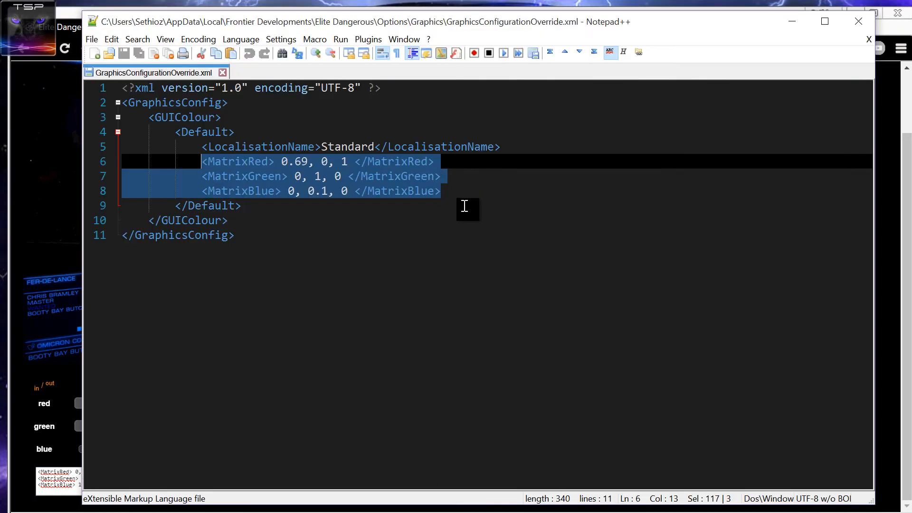
{"action": "left_click", "coordinate": [463, 191]}
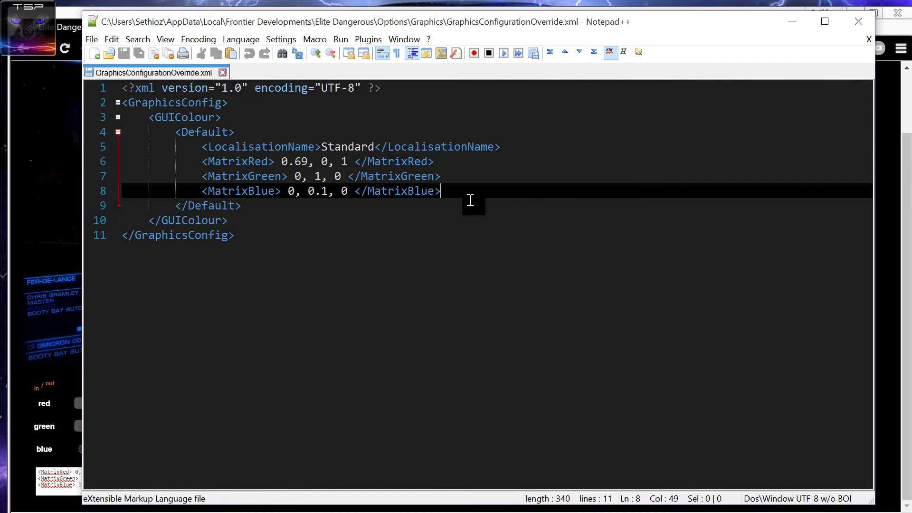
{"action": "mouse_move", "coordinate": [819, 164]}
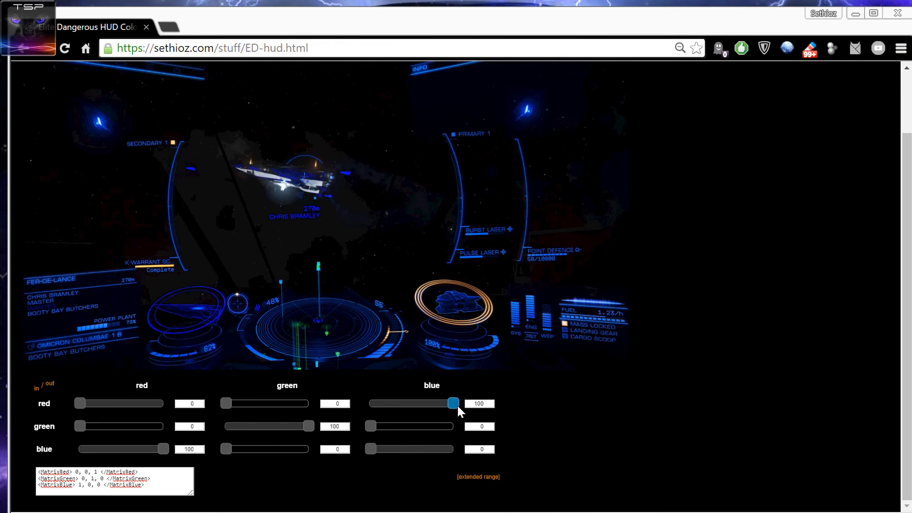
Step: Remove blue from the red row, enable the extended −200 to 200% range, and boost blue-to-blue to 200%
{"action": "left_click_drag", "start_coordinate": [454, 404], "coordinate": [370, 403]}
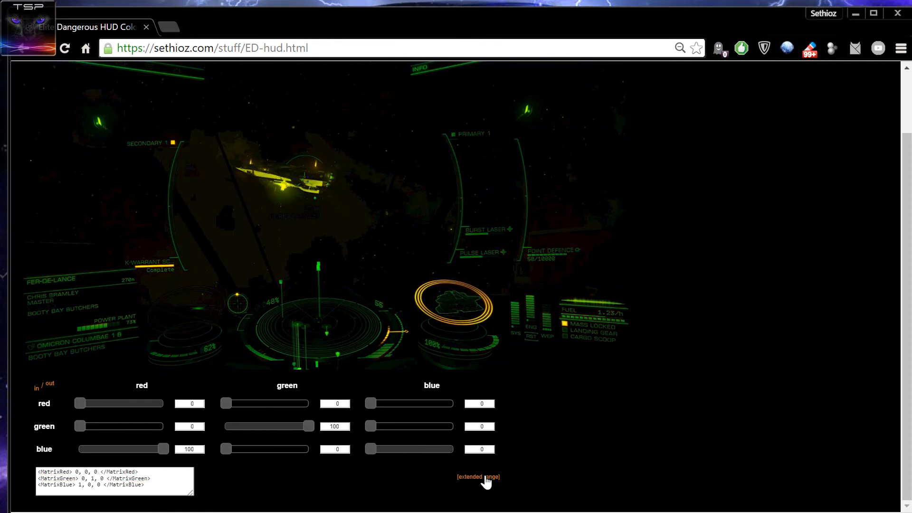
{"action": "left_click", "coordinate": [478, 477]}
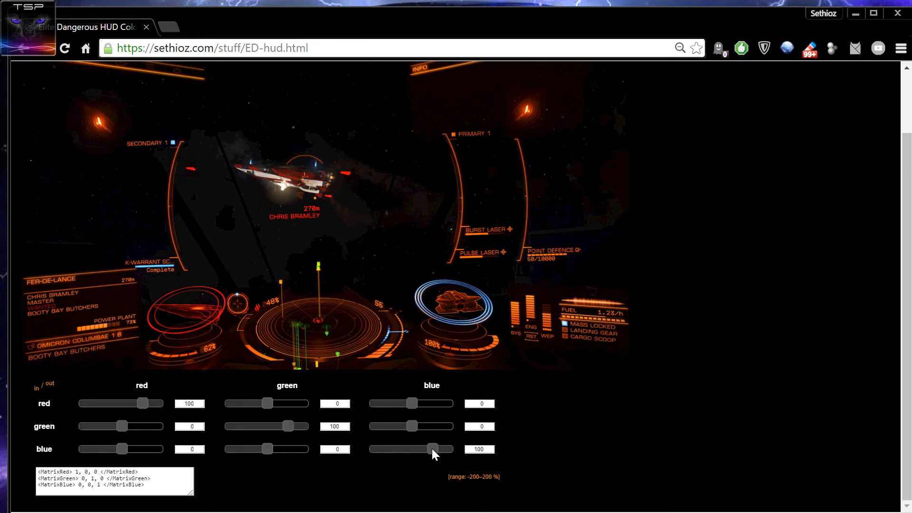
{"action": "left_click_drag", "start_coordinate": [428, 448], "coordinate": [432, 448]}
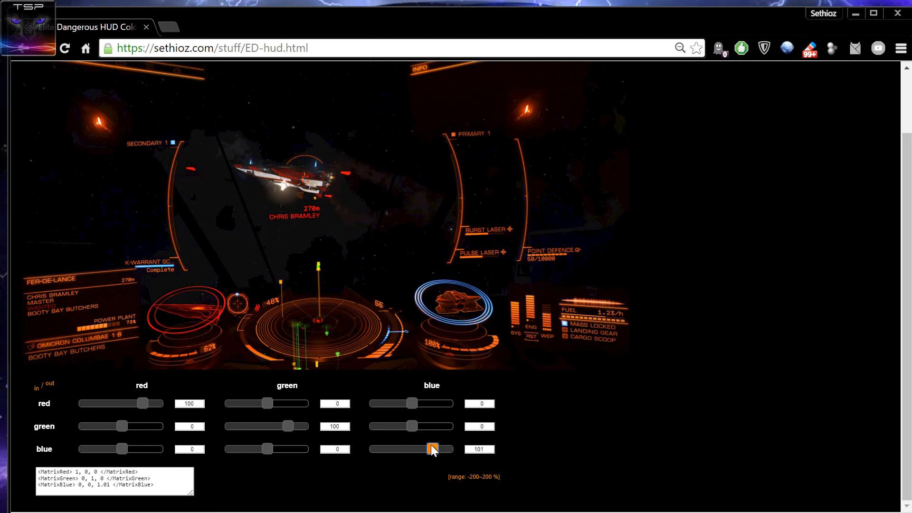
{"action": "left_click_drag", "start_coordinate": [430, 448], "coordinate": [458, 448]}
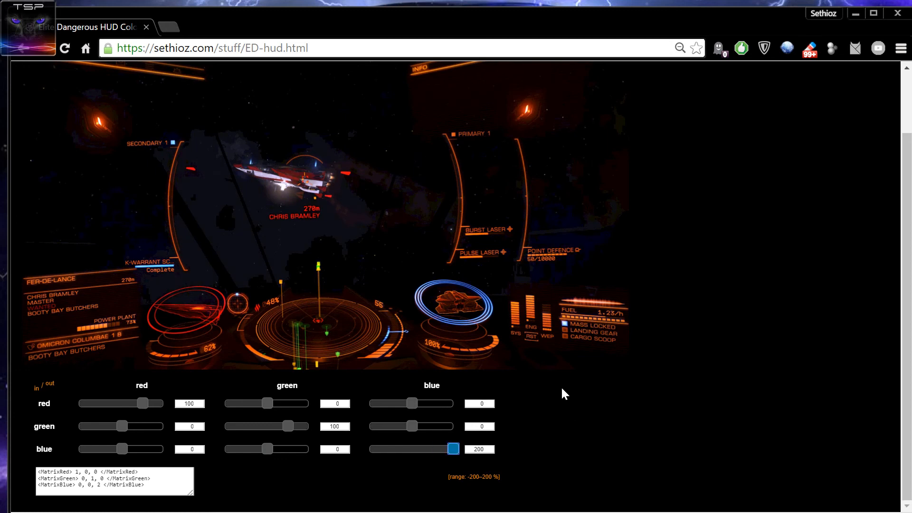
{"action": "mouse_move", "coordinate": [652, 384]}
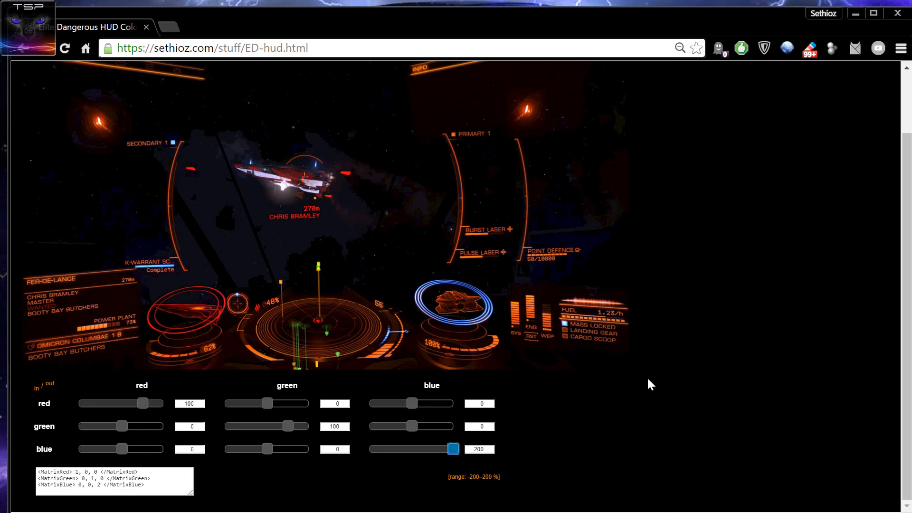
{"action": "mouse_move", "coordinate": [211, 472]}
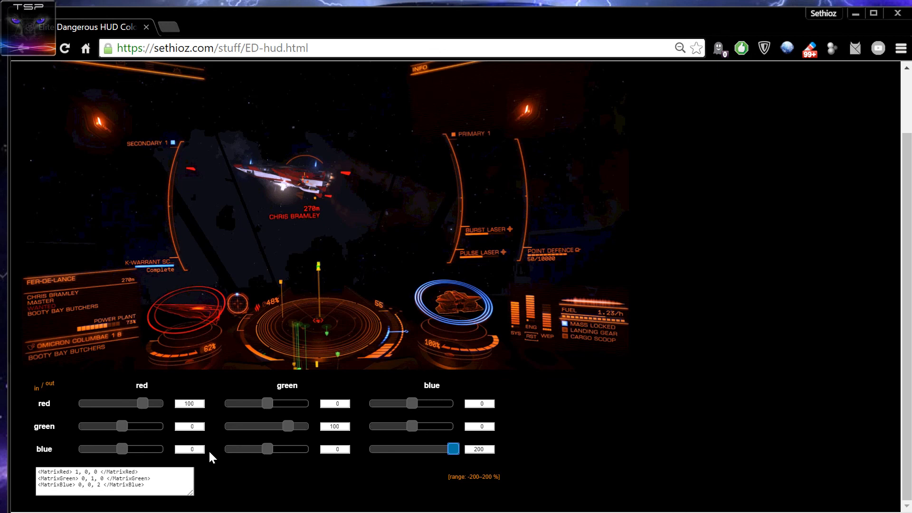
{"action": "mouse_move", "coordinate": [405, 233]}
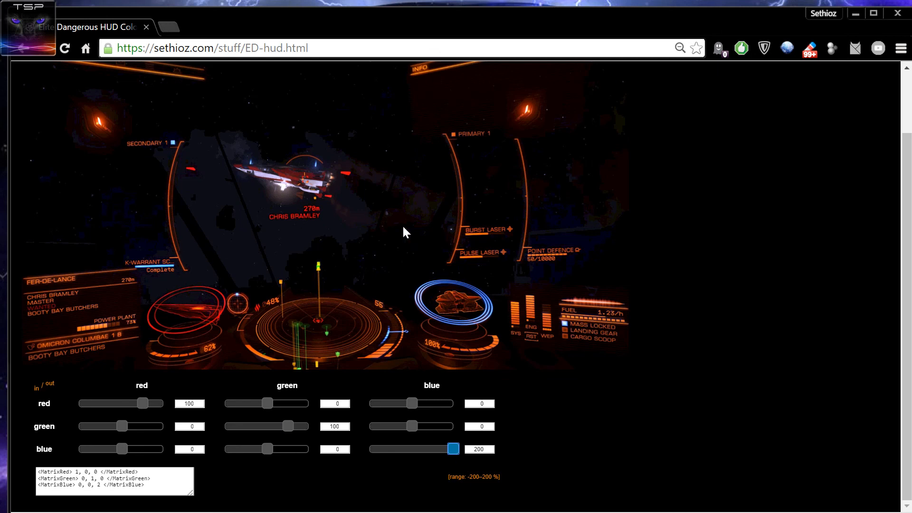
{"action": "mouse_move", "coordinate": [694, 236]}
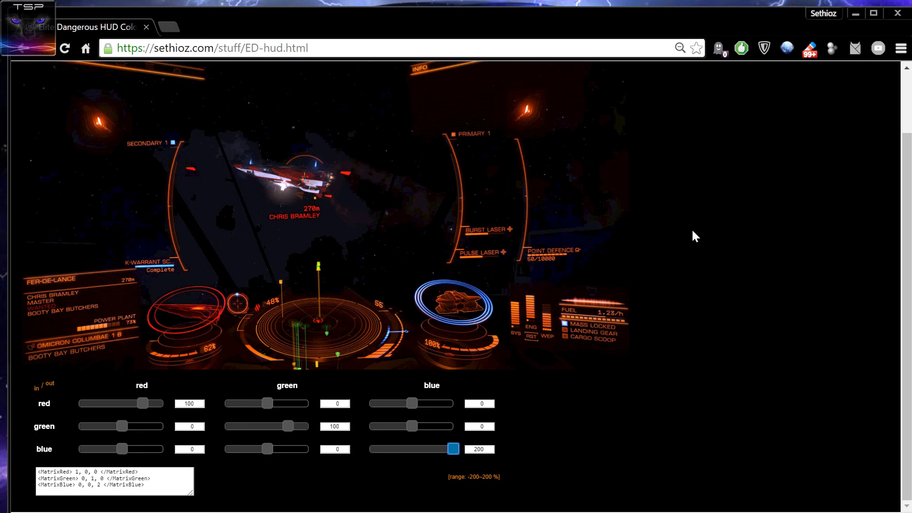
{"action": "mouse_move", "coordinate": [636, 218]}
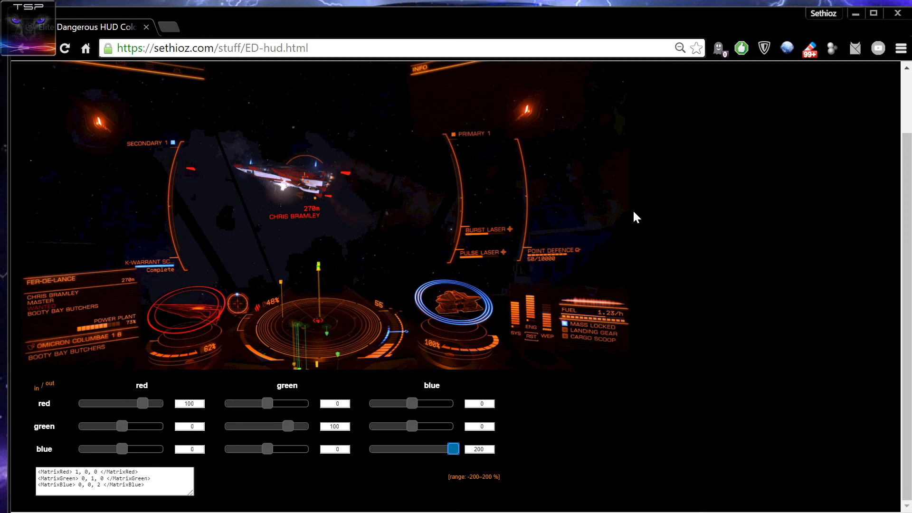